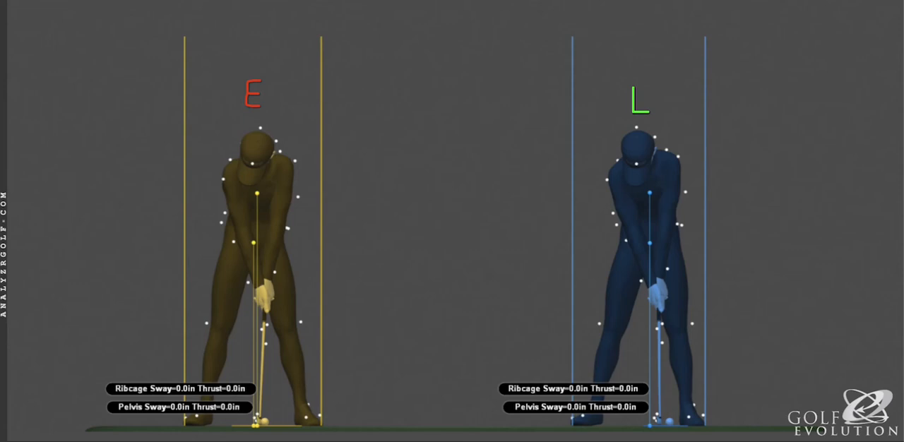
mouse_move(415, 5)
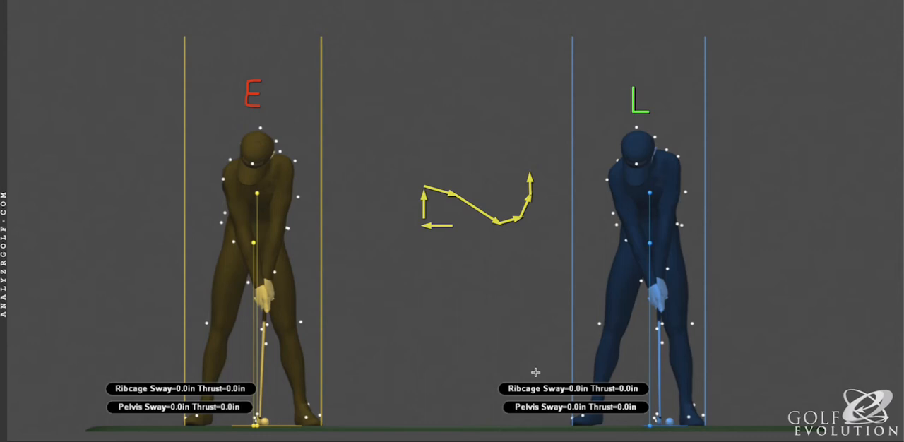
mouse_move(520, 150)
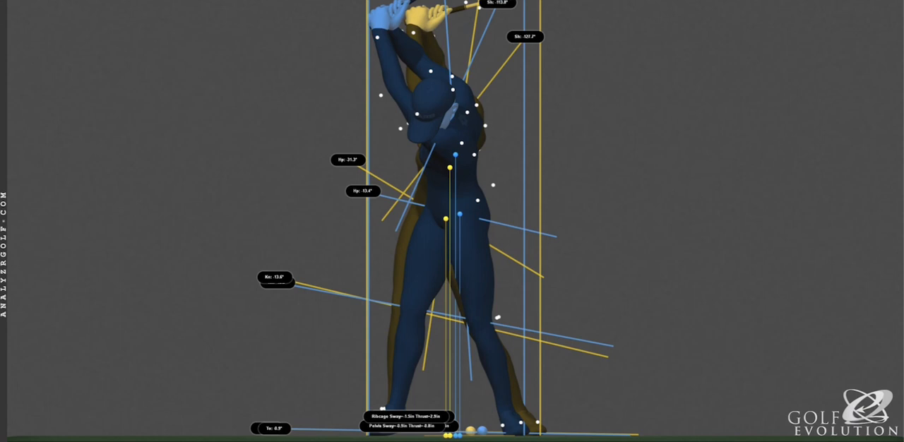
mouse_move(443, 26)
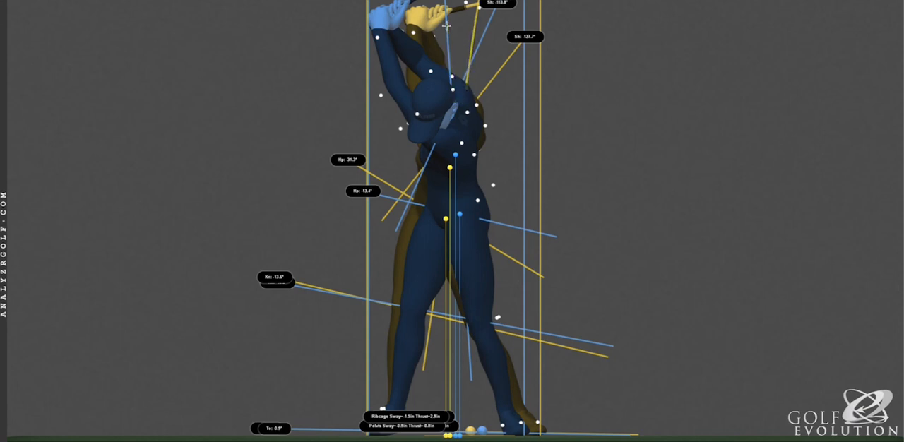